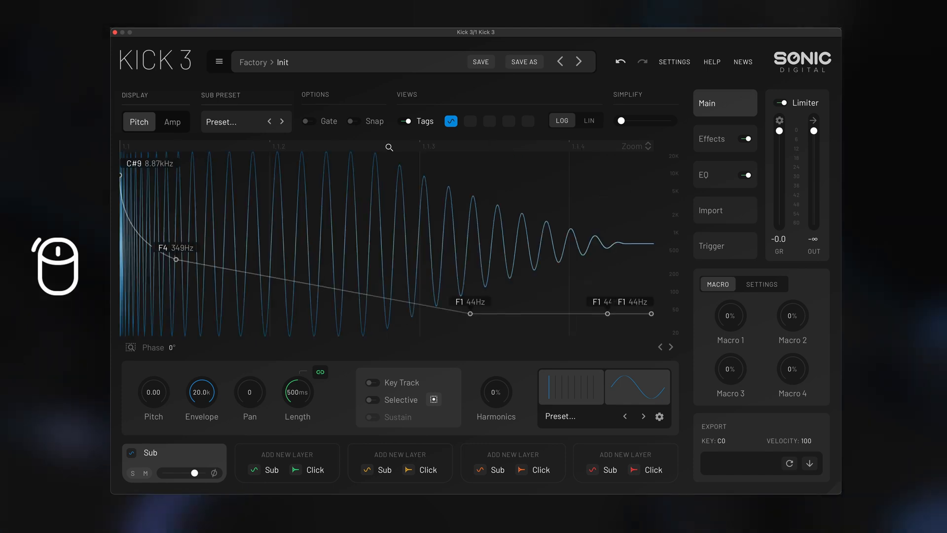
Show the Import page with the loaded track's waveform for analysis.
left_click(724, 210)
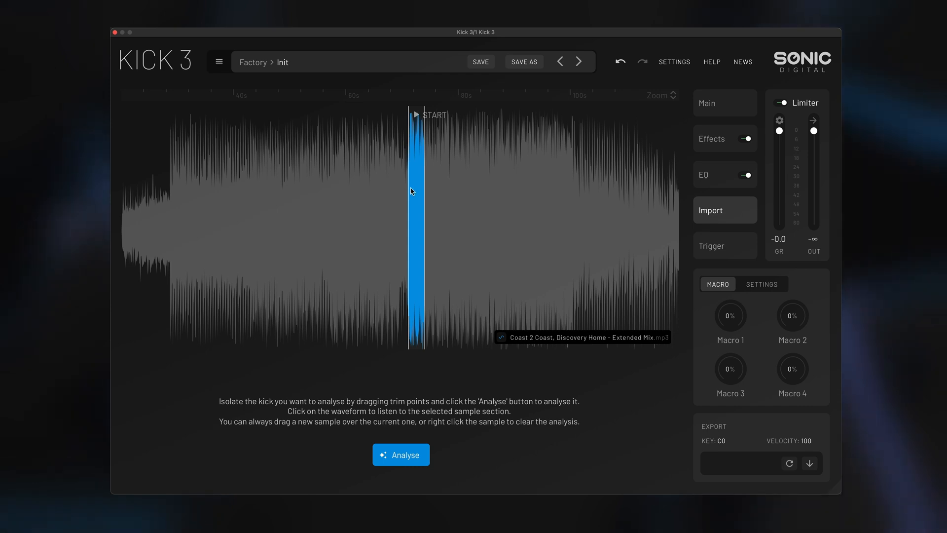
Zoom the waveform to the selected kick section, then return to the Main page.
right_click(411, 191)
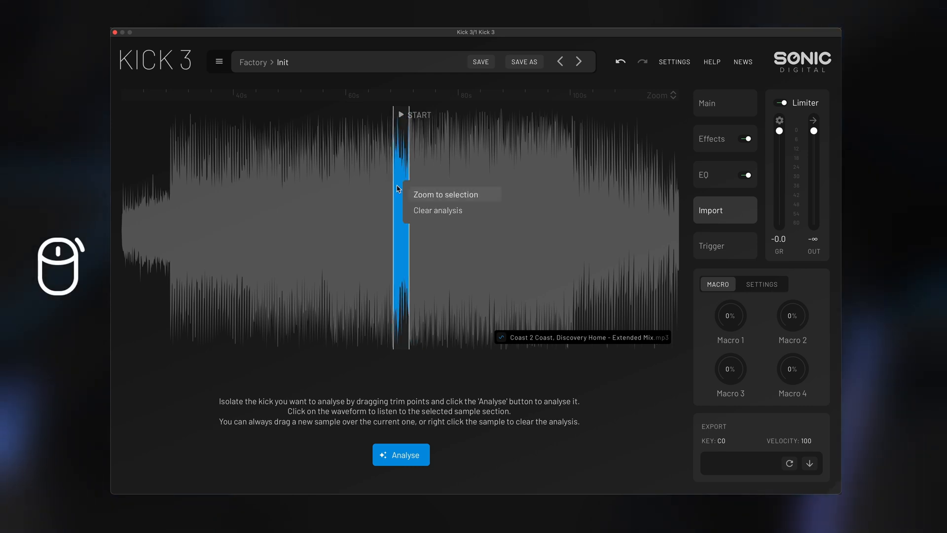
left_click(446, 195)
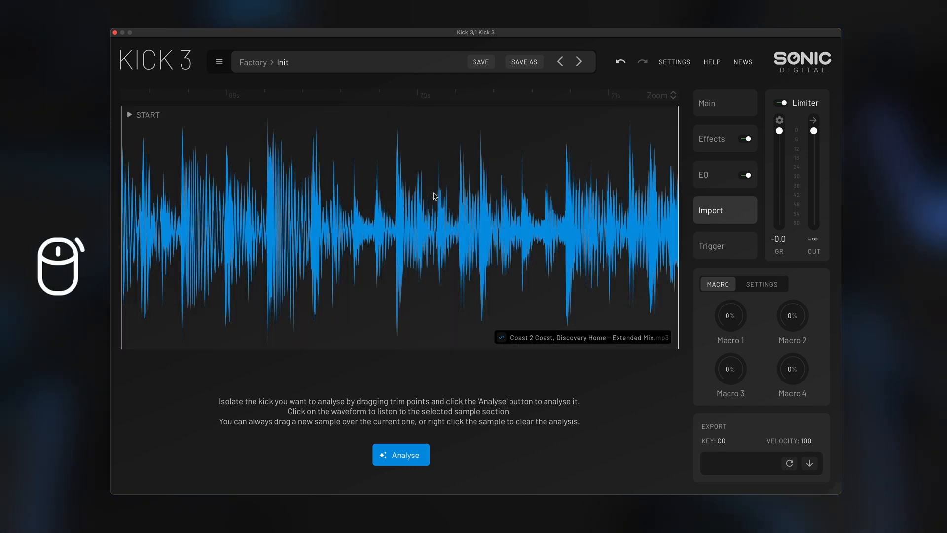
left_click(401, 454)
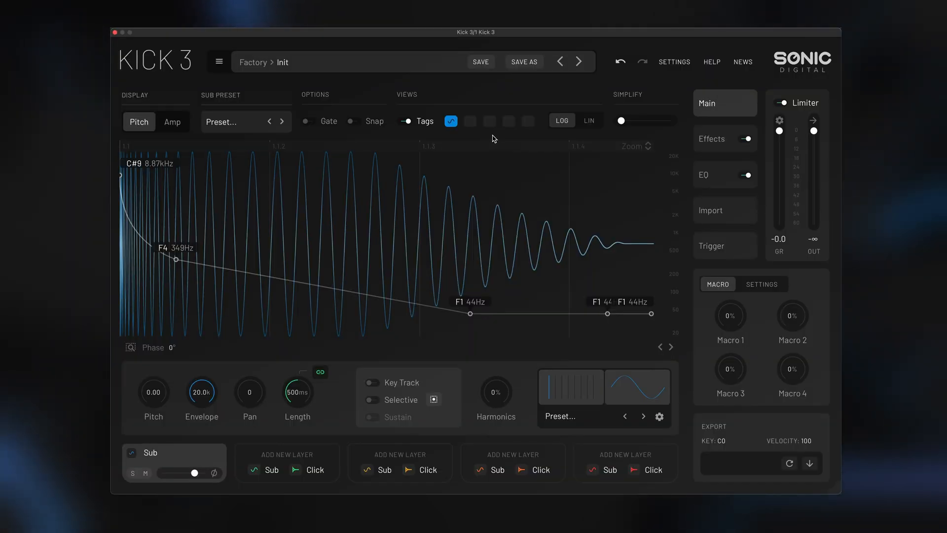
Enable Invert Scroll Wheel and Invert Zoom Bar, choose an Output Trim level, and return to Main.
left_click(675, 61)
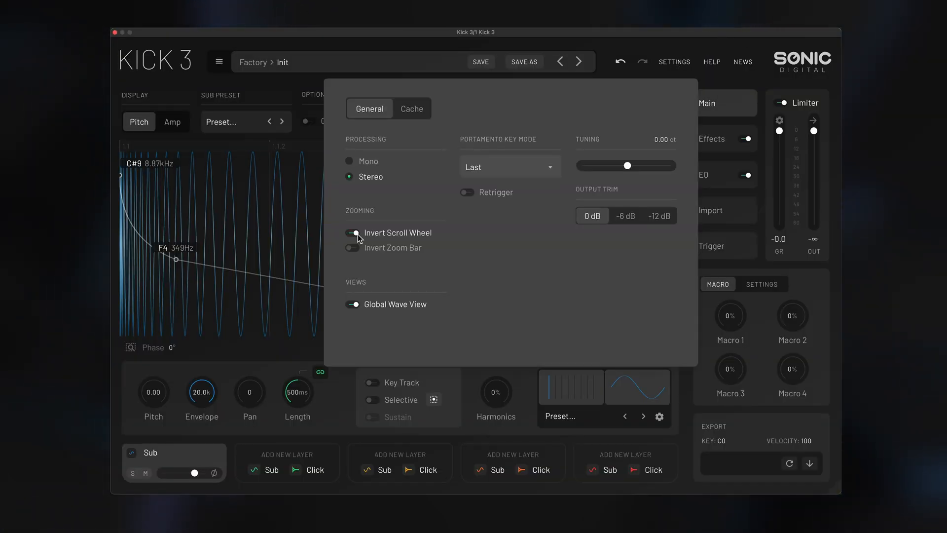
left_click(350, 233)
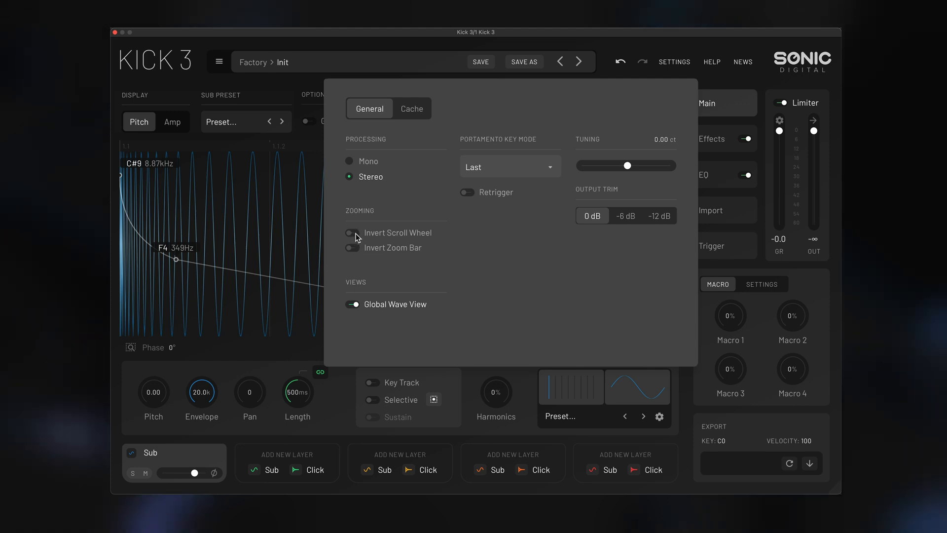
left_click(351, 247)
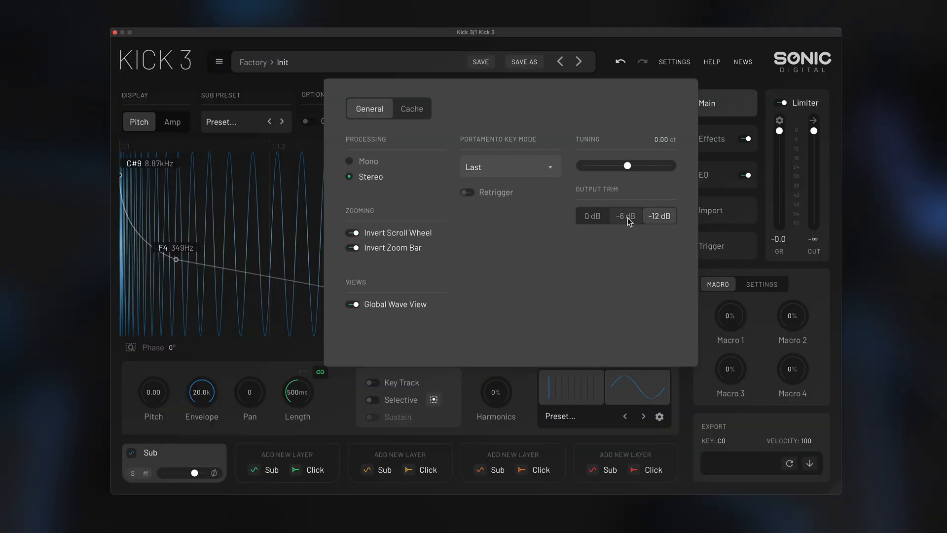
left_click(703, 175)
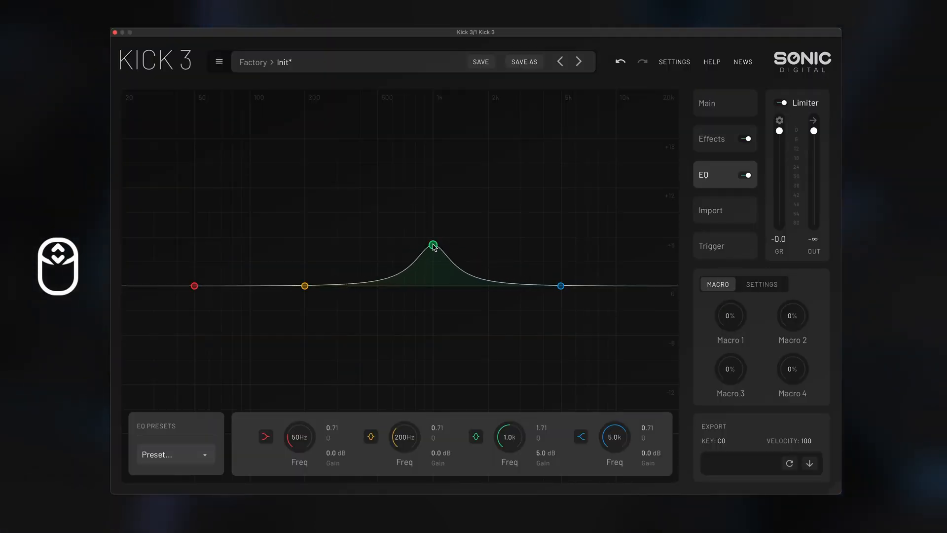
left_click(724, 102)
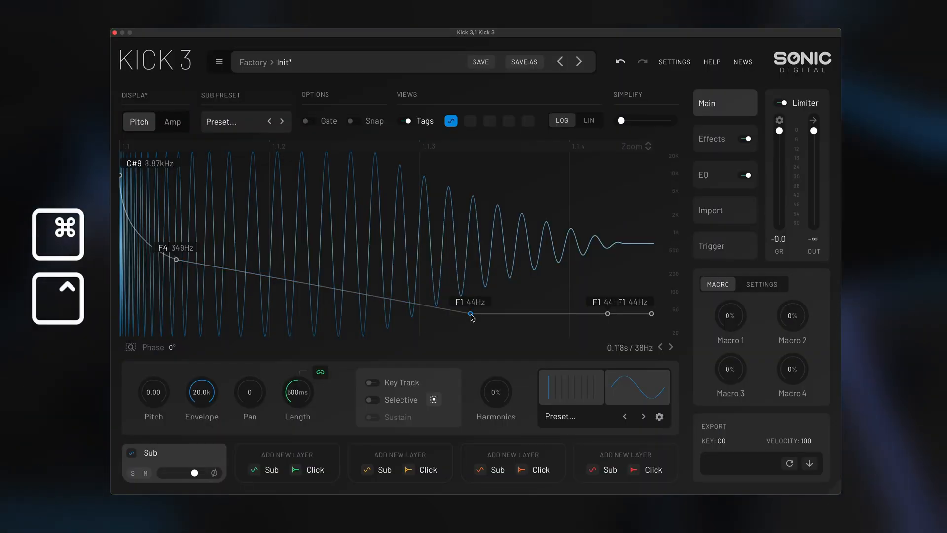
Raise the third pitch node from F1 44 Hz to C2 65 Hz, placed slightly earlier.
left_click_drag(472, 314, 469, 314)
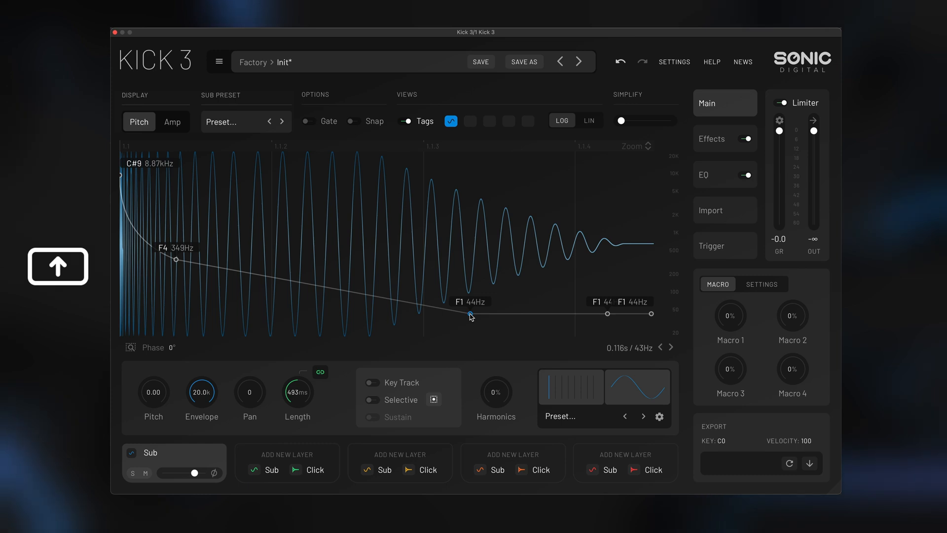
left_click_drag(470, 315, 470, 305)
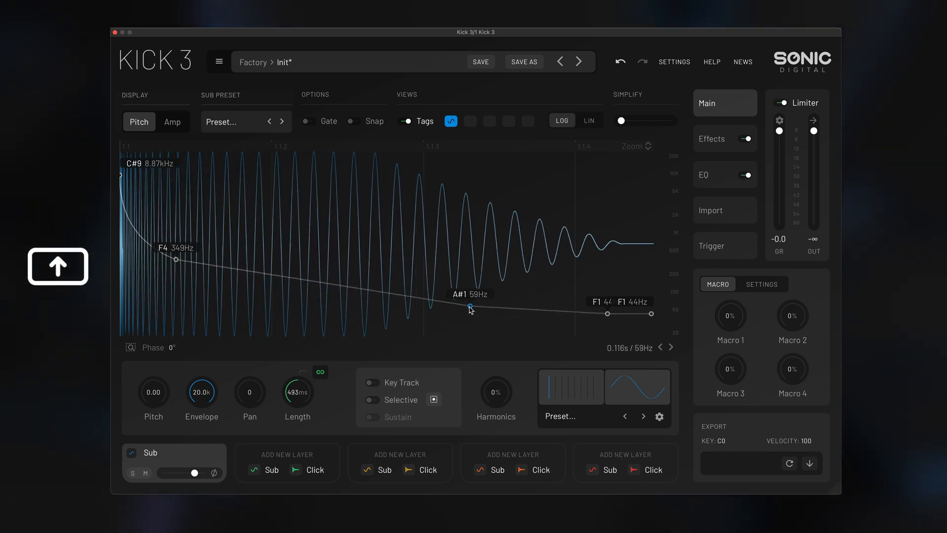
left_click_drag(469, 305, 469, 303)
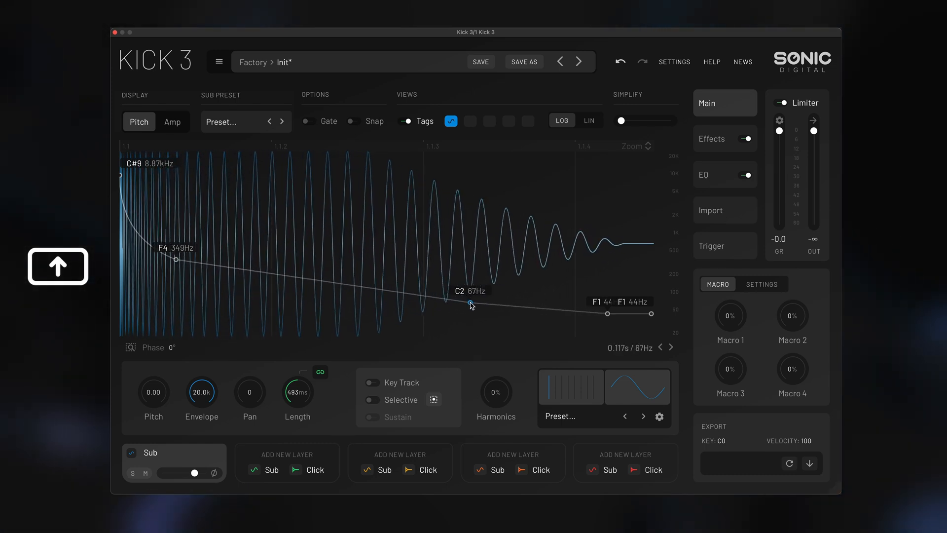
left_click_drag(472, 304, 453, 308)
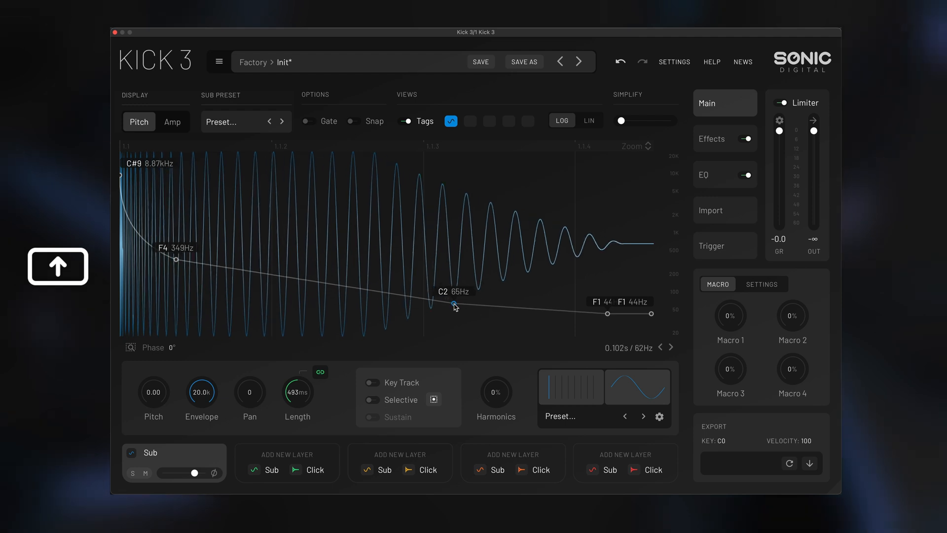
left_click_drag(453, 306, 453, 303)
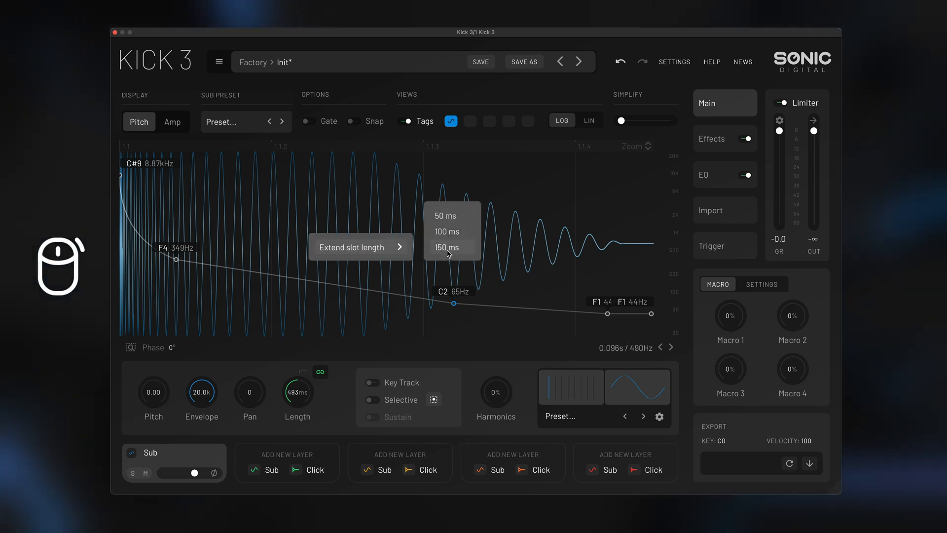
Extend the slot length by 150 ms so the kick length reads 643 ms.
left_click(446, 247)
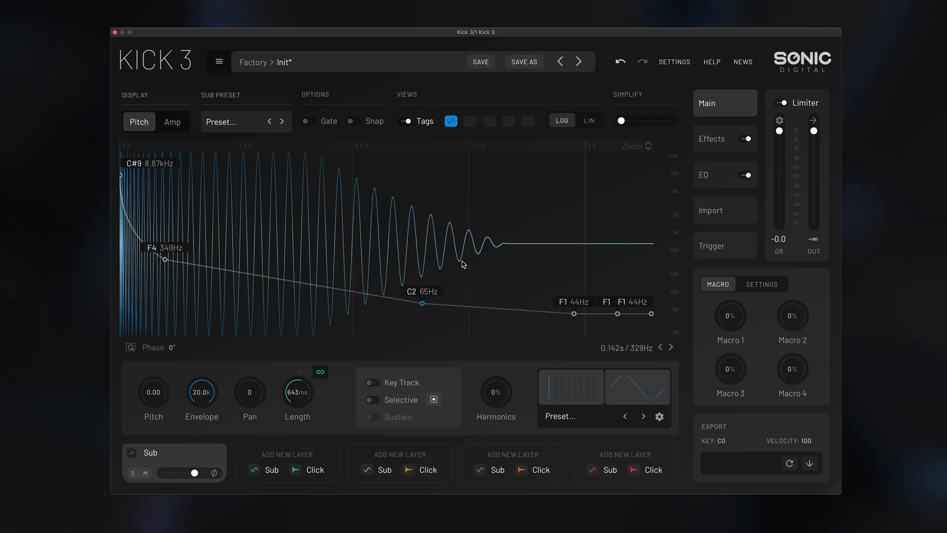